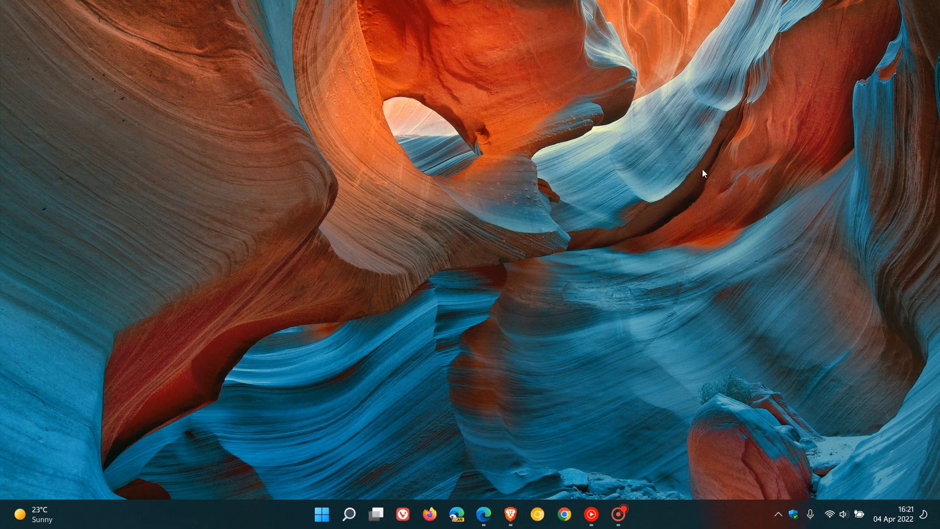
pyautogui.moveTo(675, 267)
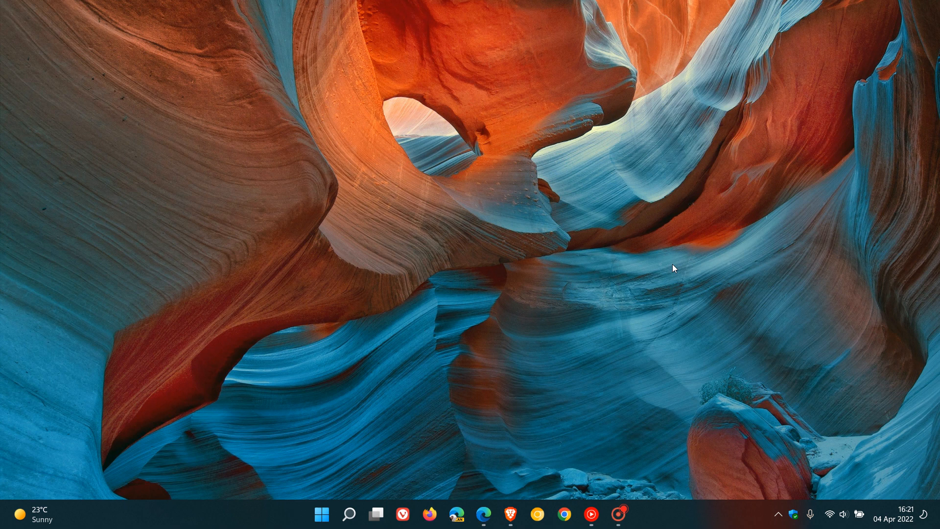
pyautogui.moveTo(593, 133)
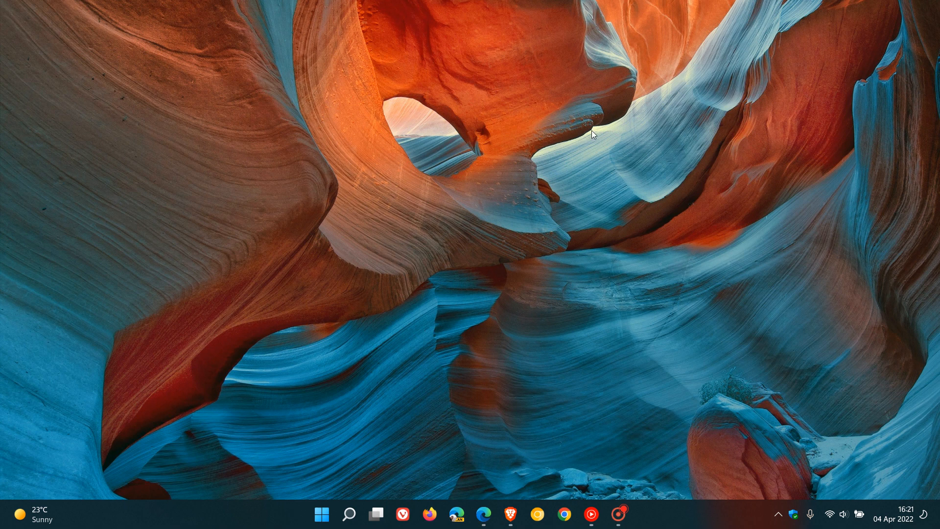
pyautogui.moveTo(653, 249)
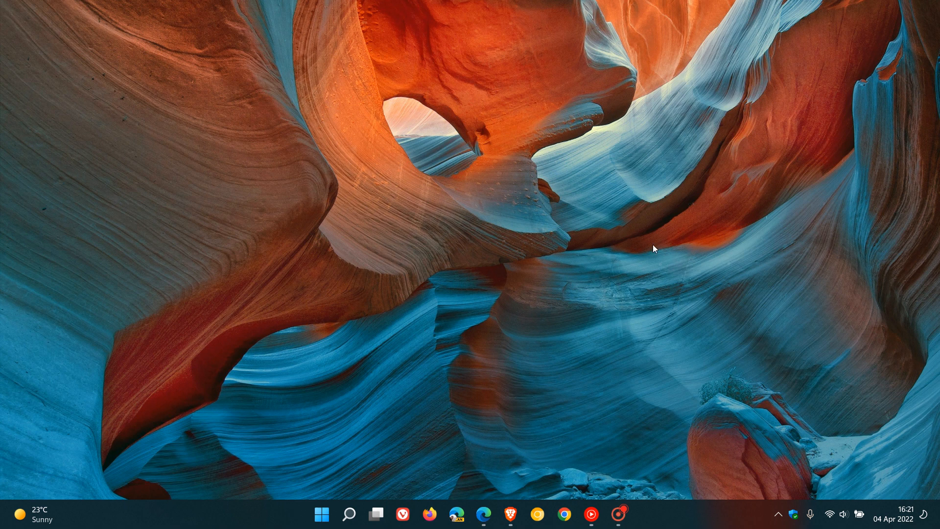
pyautogui.moveTo(682, 238)
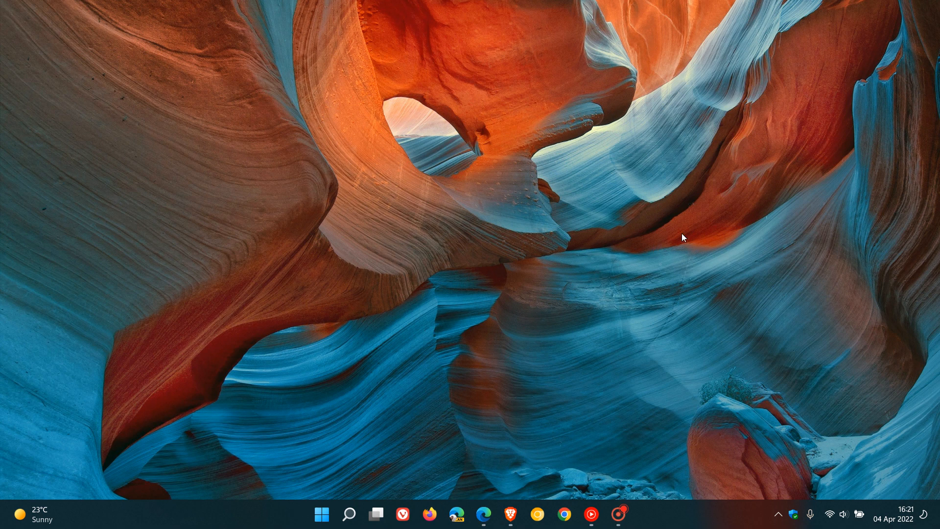
pyautogui.moveTo(702, 212)
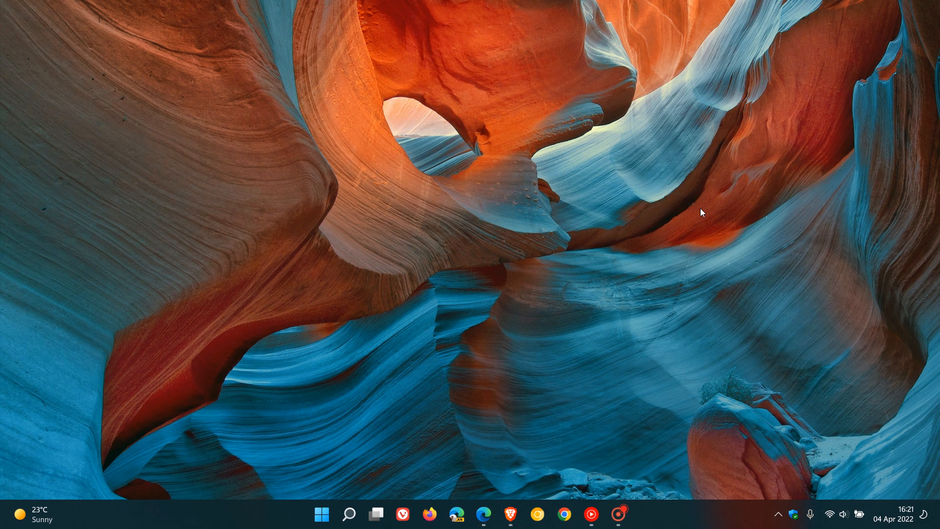
pyautogui.moveTo(711, 199)
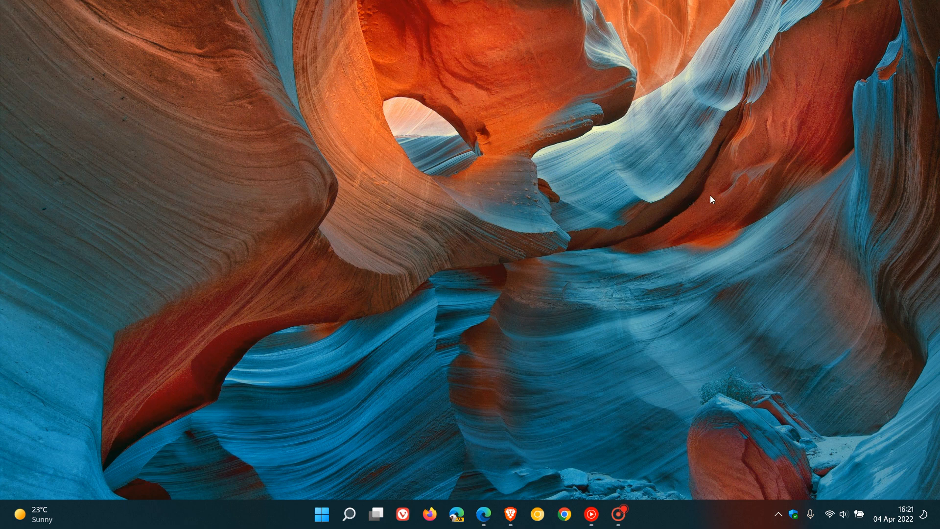
pyautogui.moveTo(644, 176)
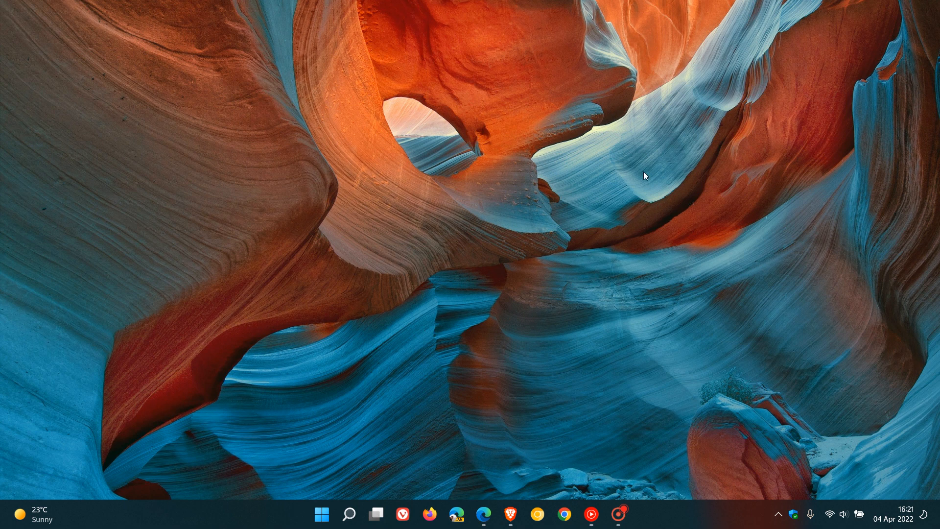
pyautogui.moveTo(664, 195)
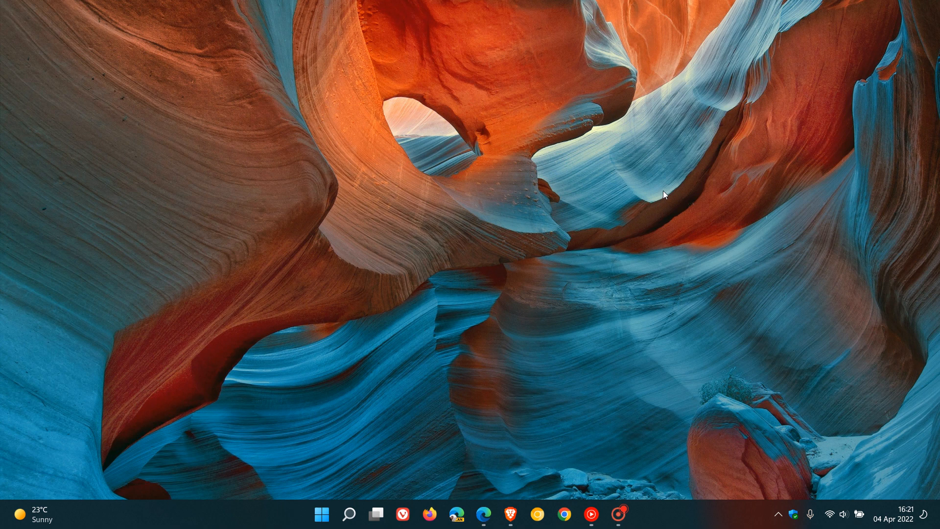
pyautogui.moveTo(545, 218)
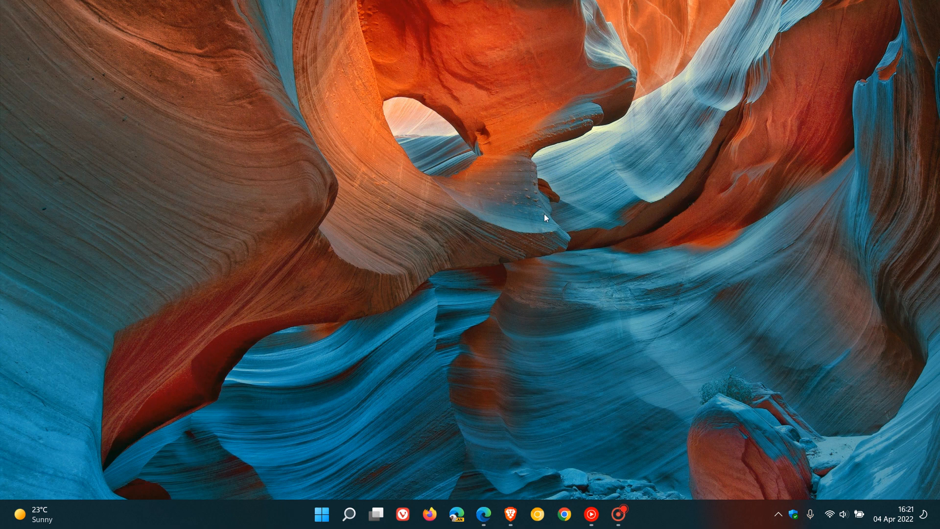
pyautogui.moveTo(641, 206)
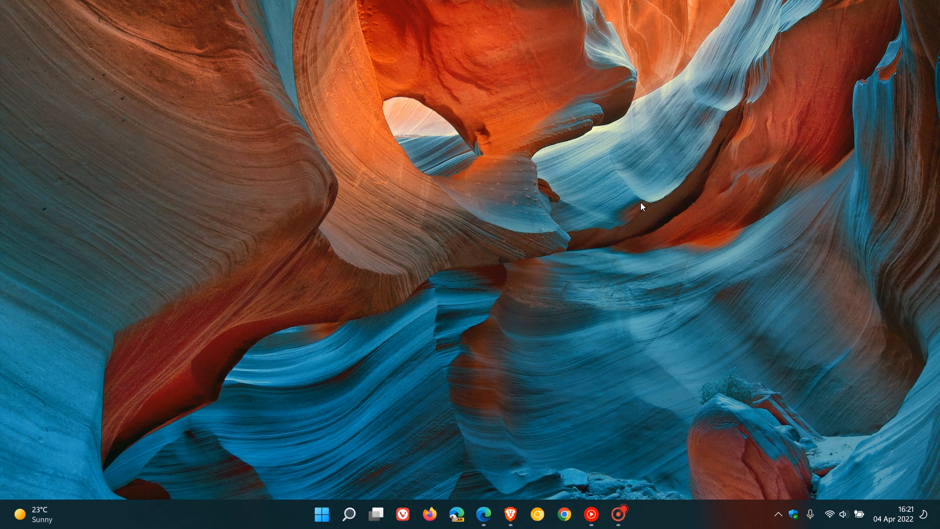
pyautogui.moveTo(657, 213)
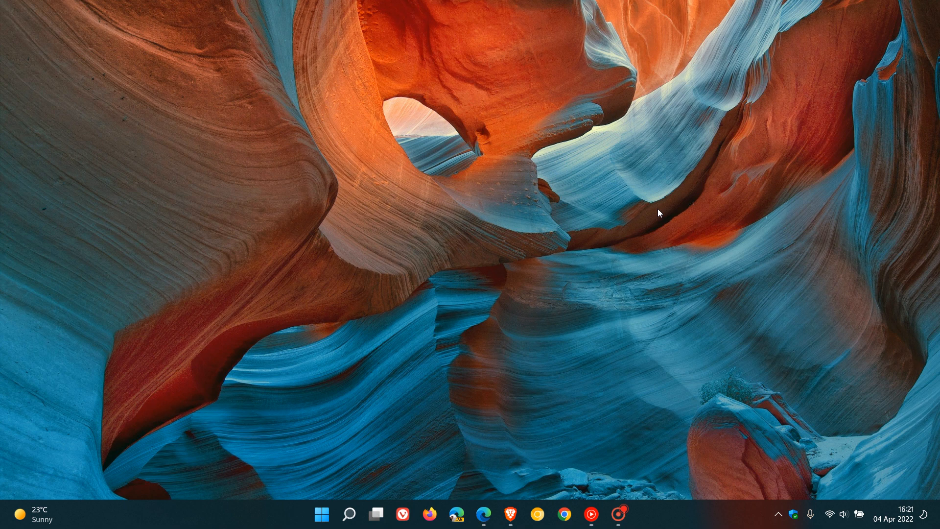
pyautogui.moveTo(660, 188)
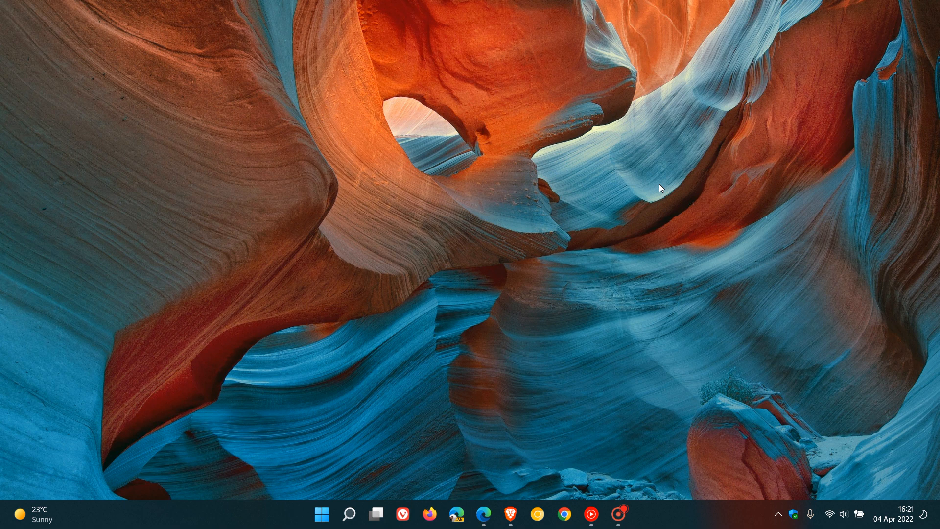
pyautogui.moveTo(532, 216)
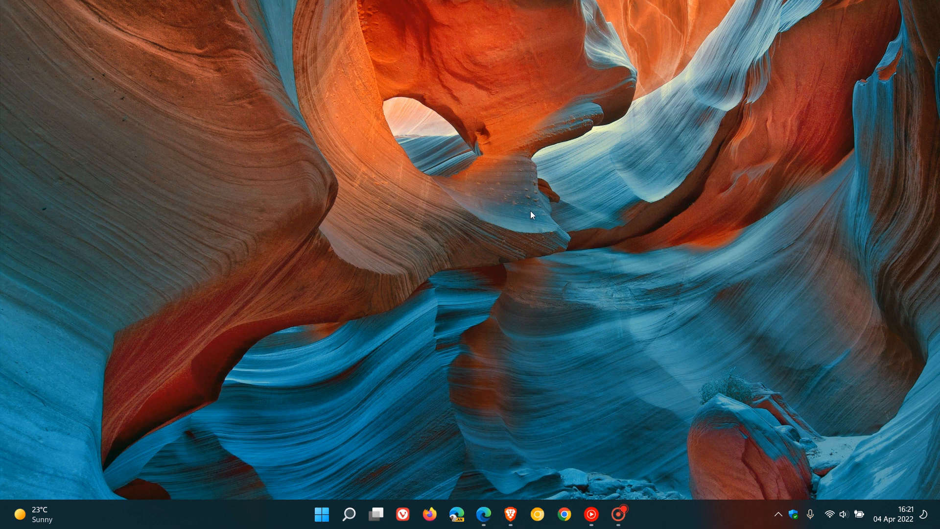
pyautogui.moveTo(521, 197)
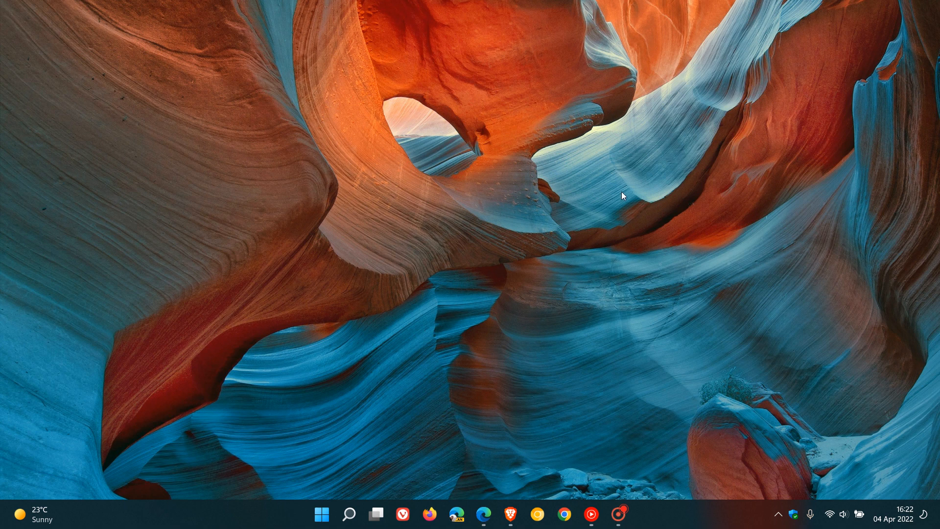
pyautogui.moveTo(607, 196)
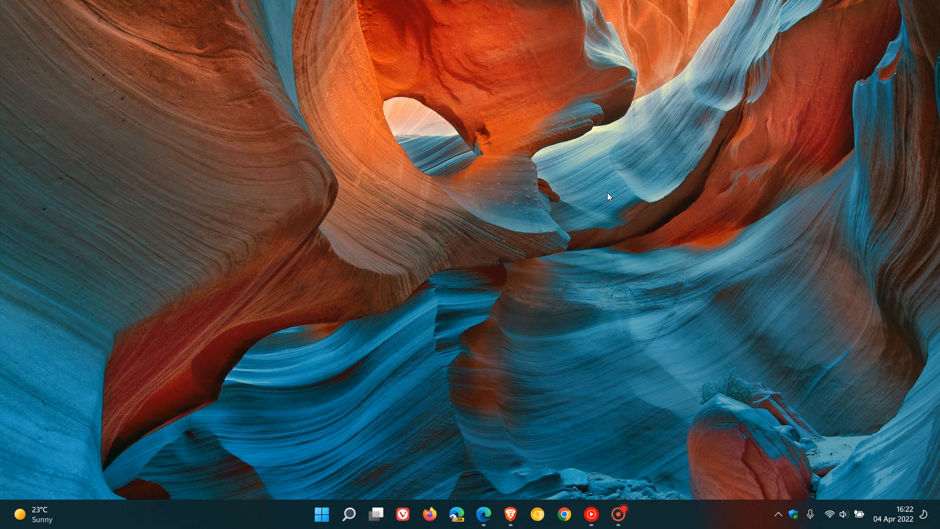
pyautogui.moveTo(650, 186)
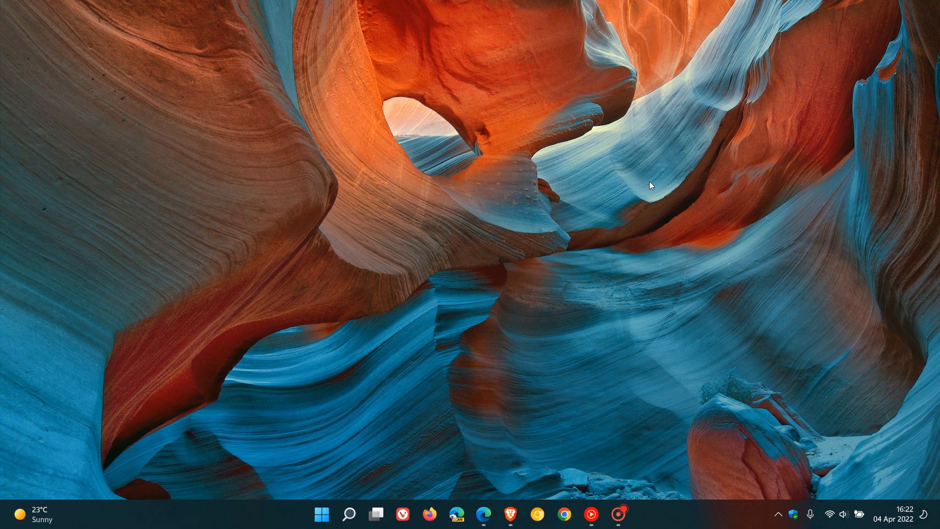
pyautogui.moveTo(653, 208)
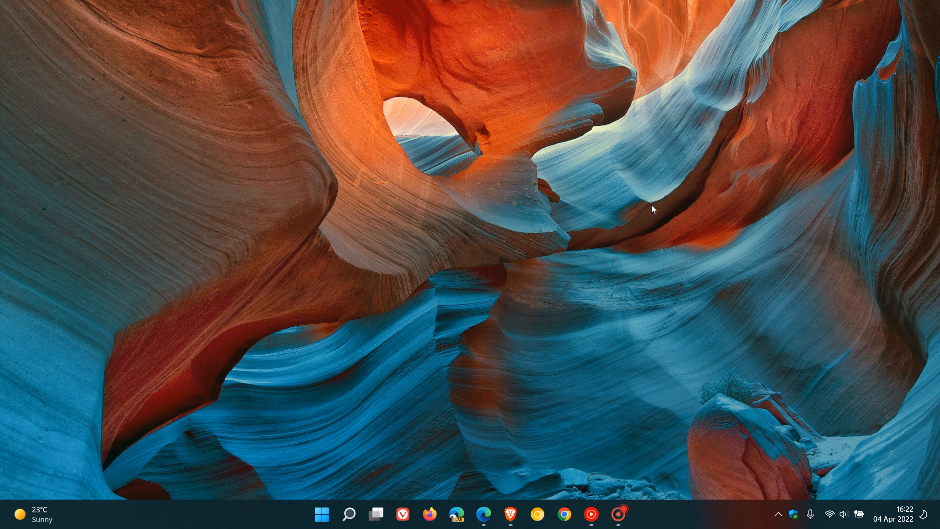
pyautogui.moveTo(570, 431)
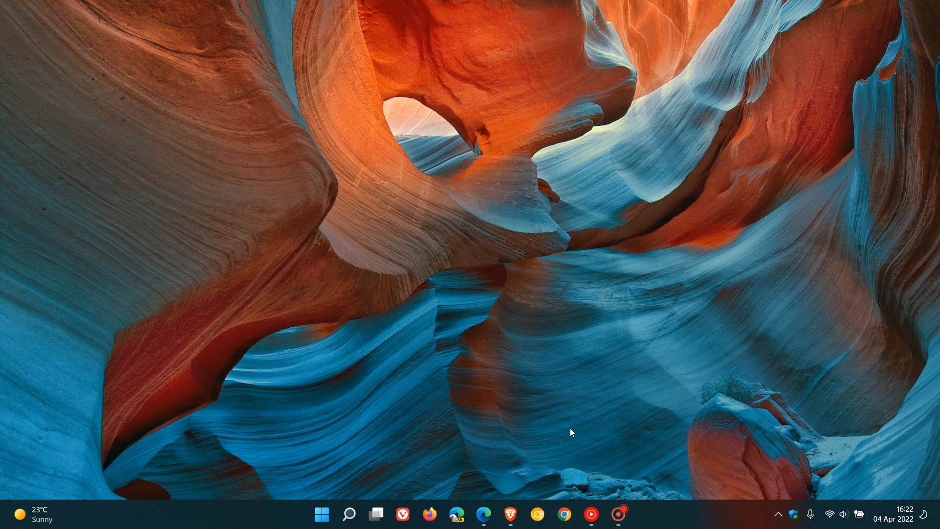
# Step: Minimize the Edge window showing the Outlook.com inbox, returning to the desktop
pyautogui.click(483, 514)
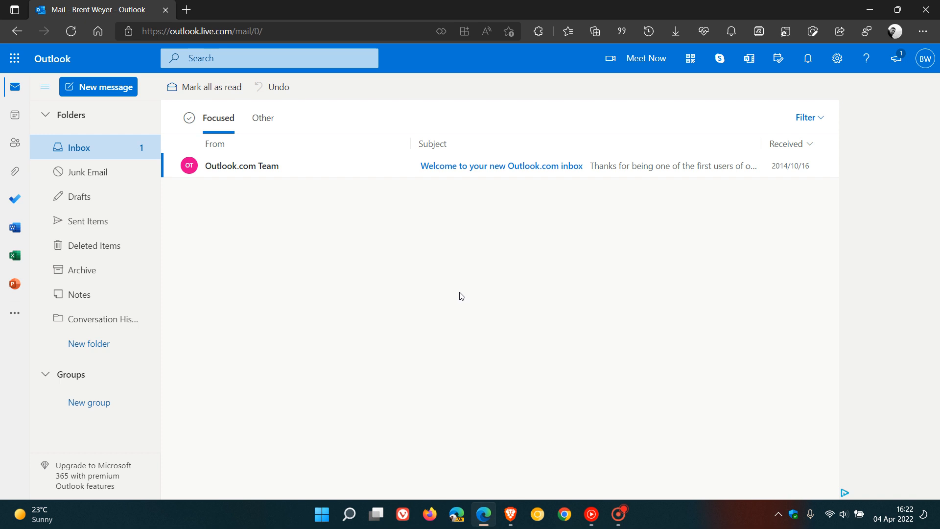
pyautogui.moveTo(500, 281)
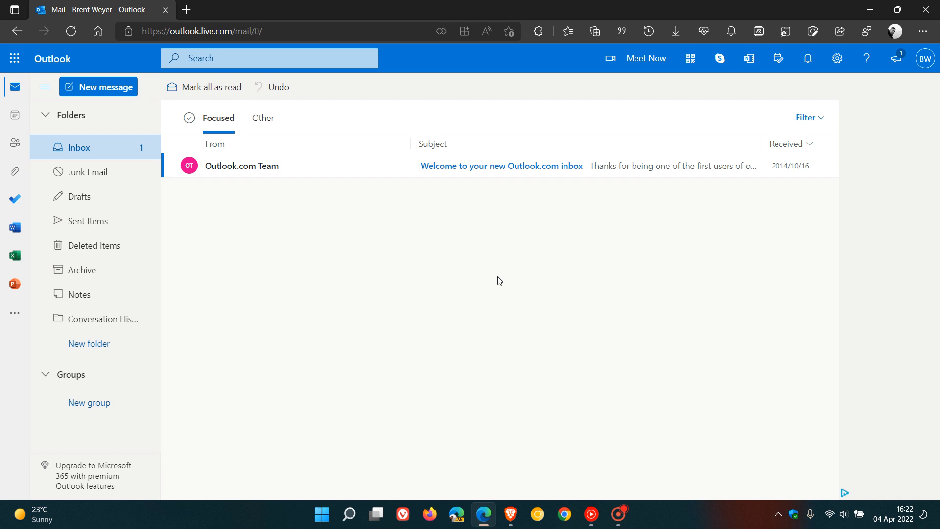
pyautogui.moveTo(556, 289)
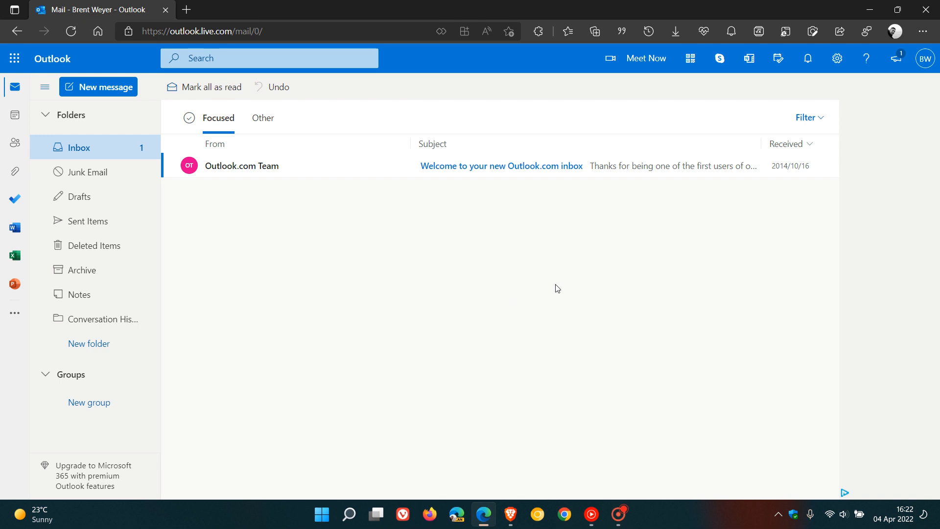
pyautogui.moveTo(576, 289)
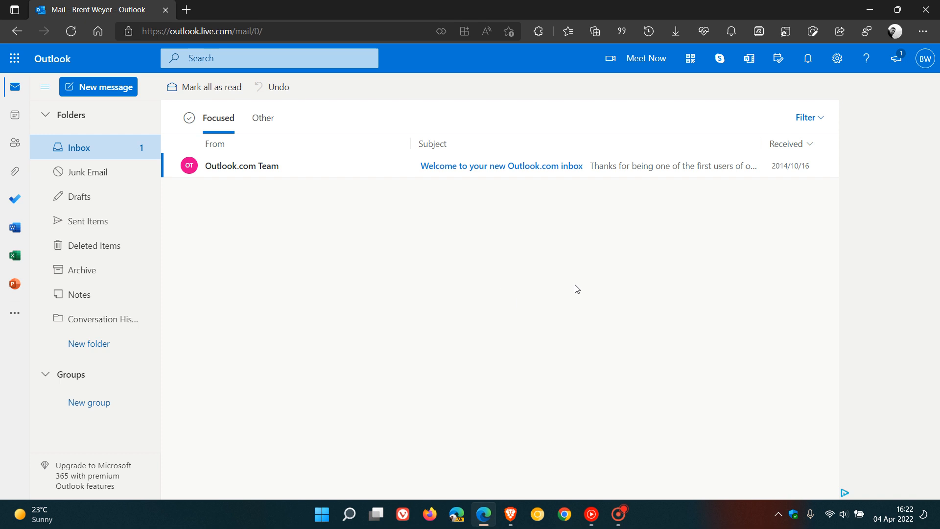
pyautogui.moveTo(590, 306)
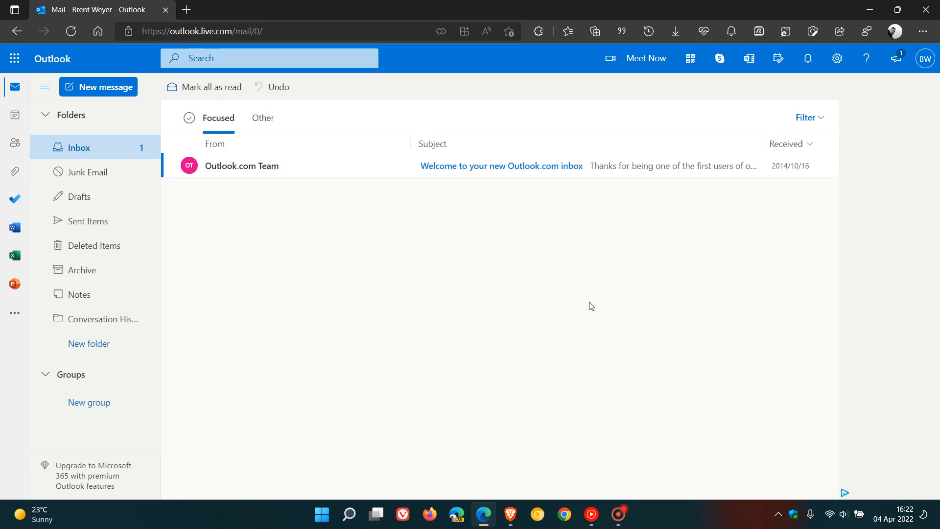
pyautogui.moveTo(535, 347)
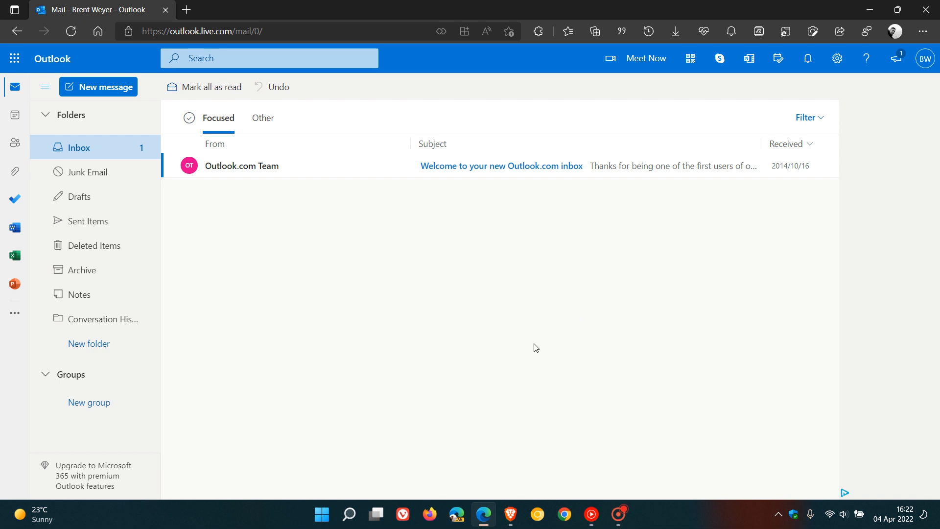
pyautogui.moveTo(588, 282)
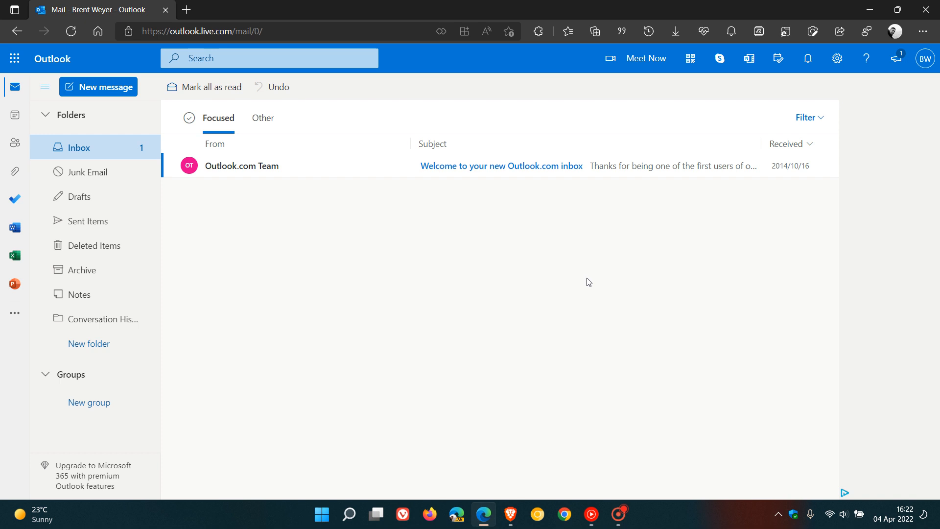
pyautogui.moveTo(576, 303)
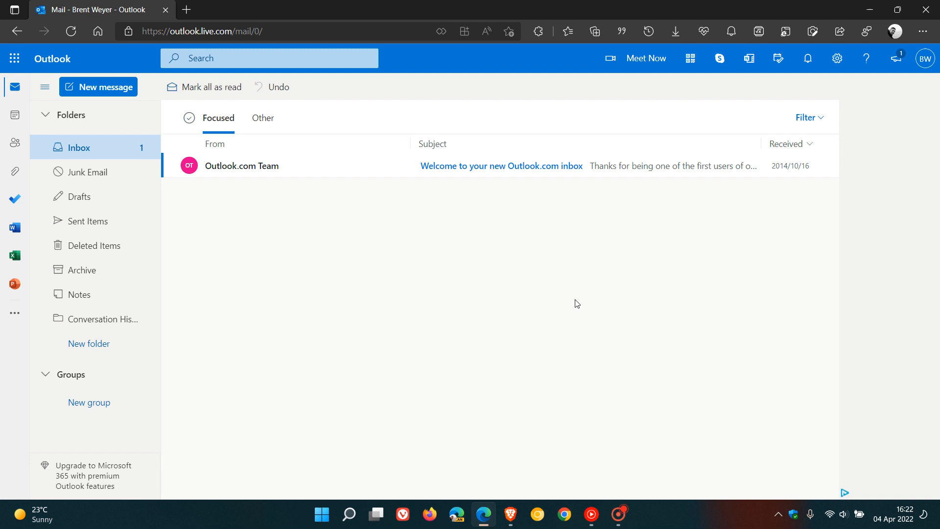
pyautogui.moveTo(628, 274)
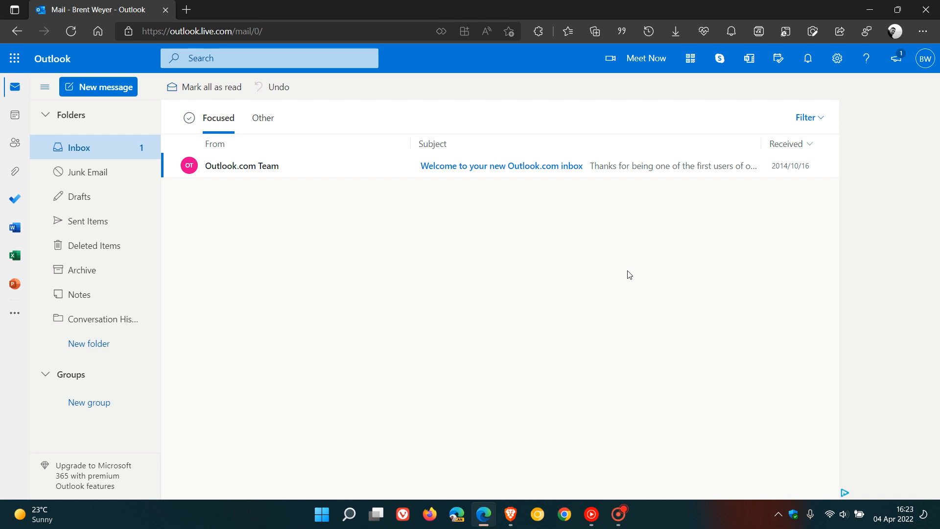
pyautogui.moveTo(618, 285)
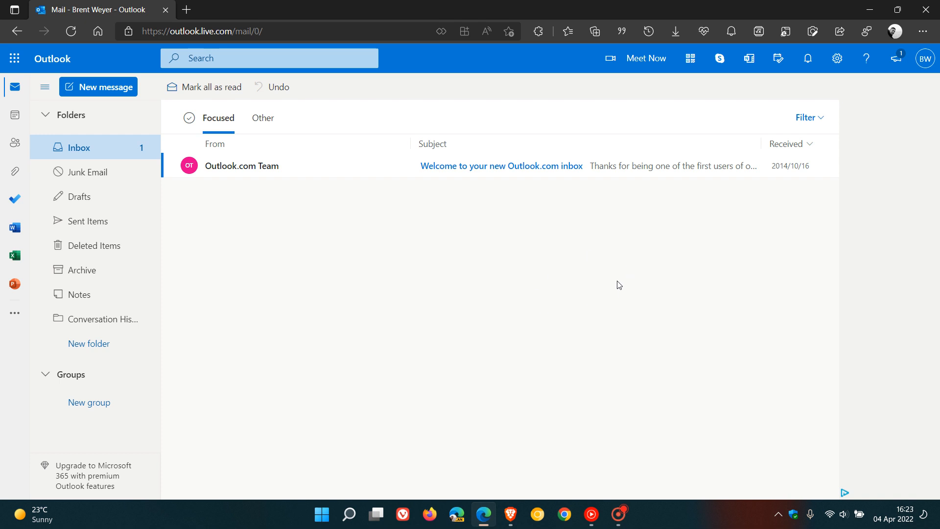
pyautogui.moveTo(627, 280)
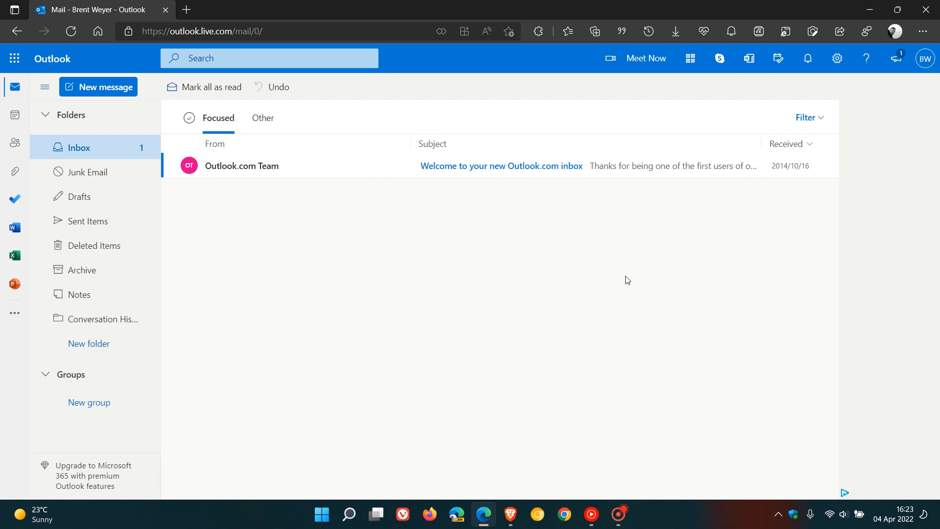
pyautogui.moveTo(652, 265)
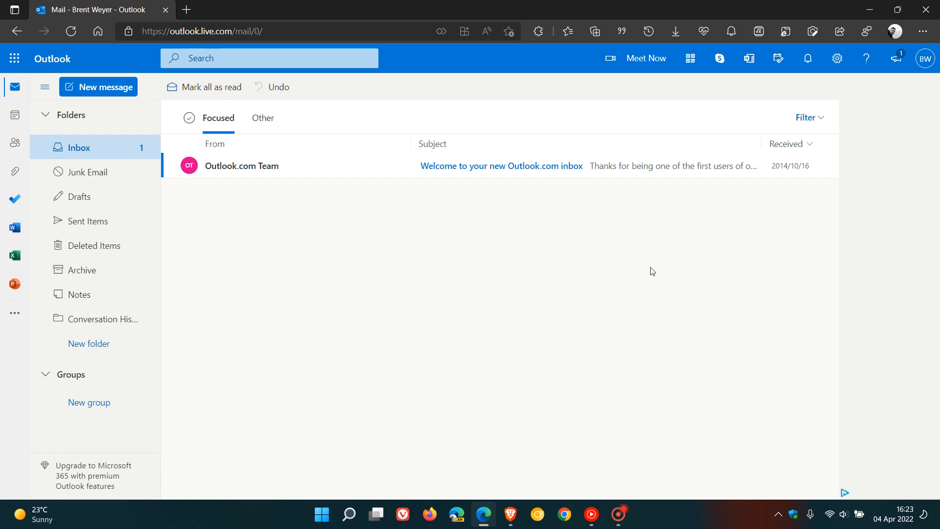
pyautogui.moveTo(569, 286)
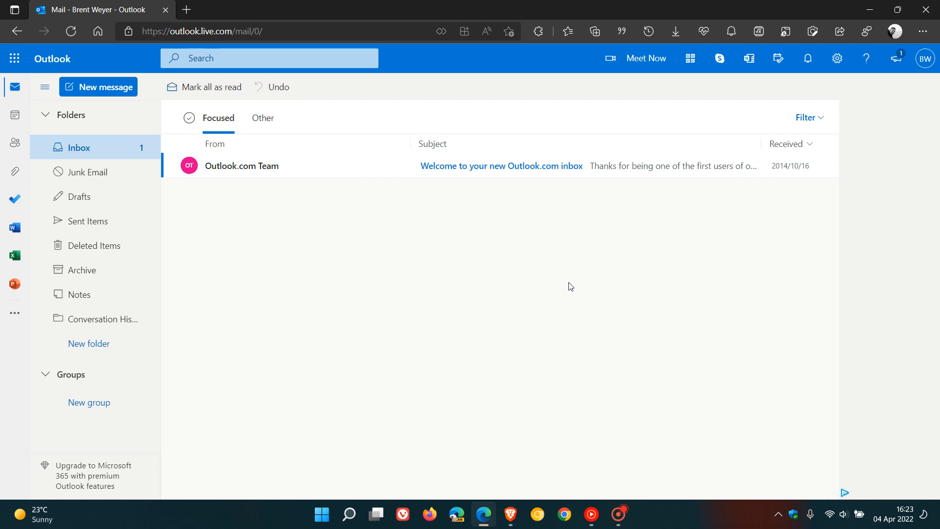
pyautogui.moveTo(592, 294)
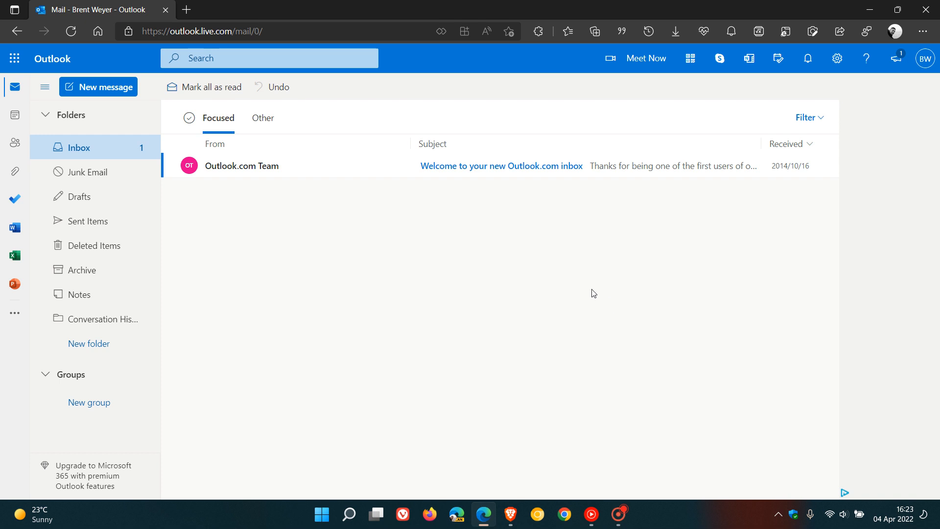
pyautogui.moveTo(404, 323)
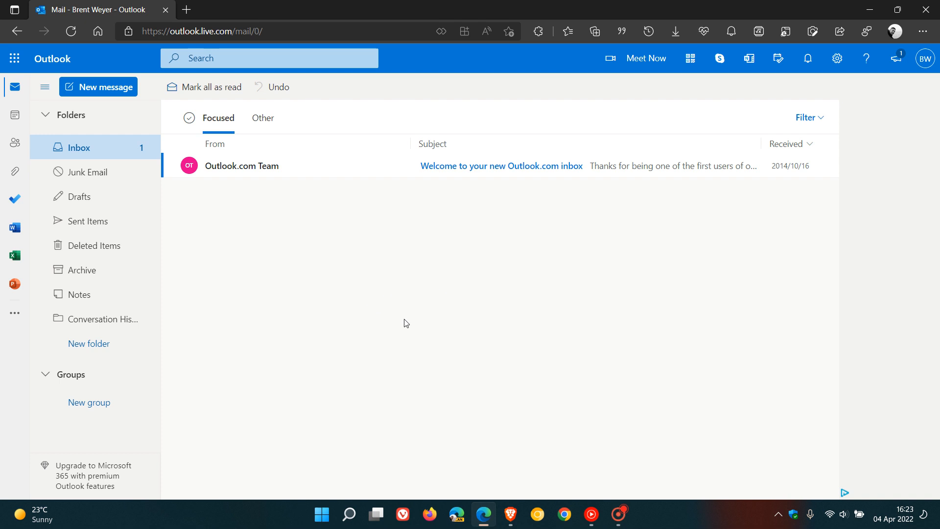
pyautogui.moveTo(205, 248)
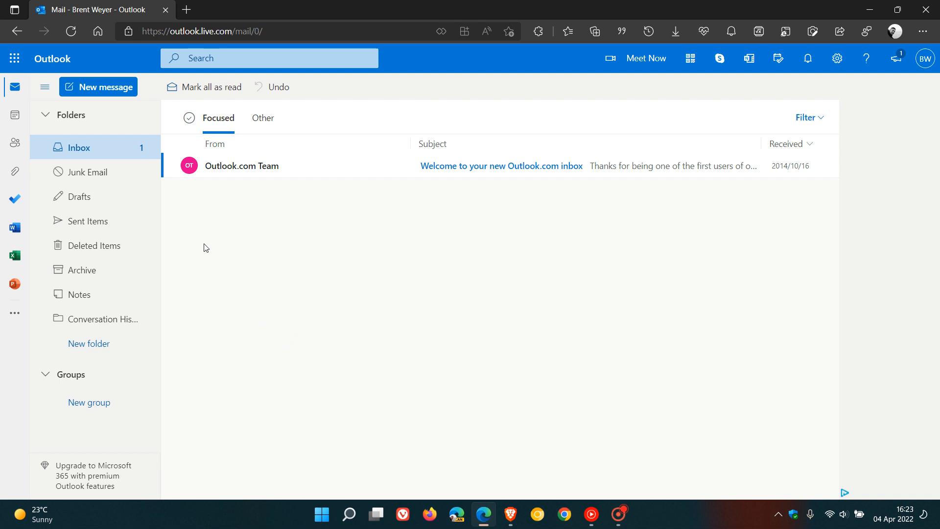
pyautogui.moveTo(633, 302)
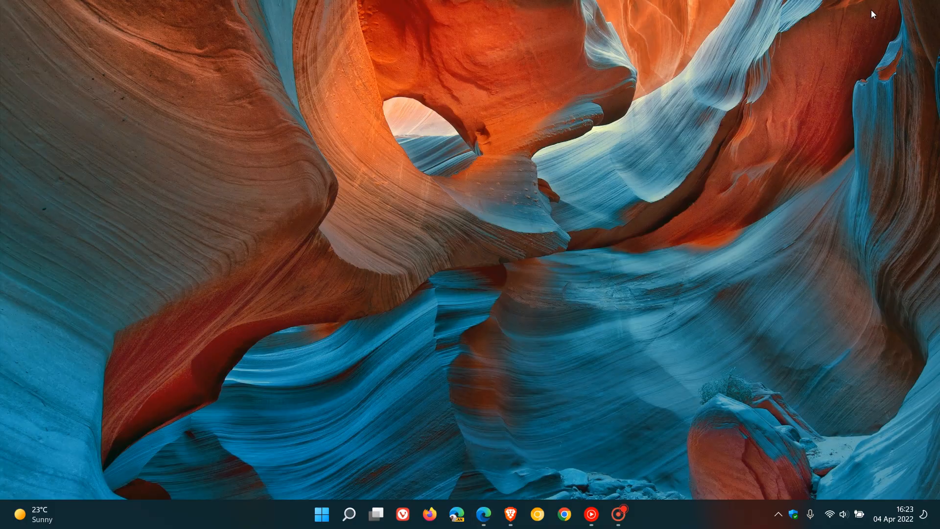
pyautogui.moveTo(598, 274)
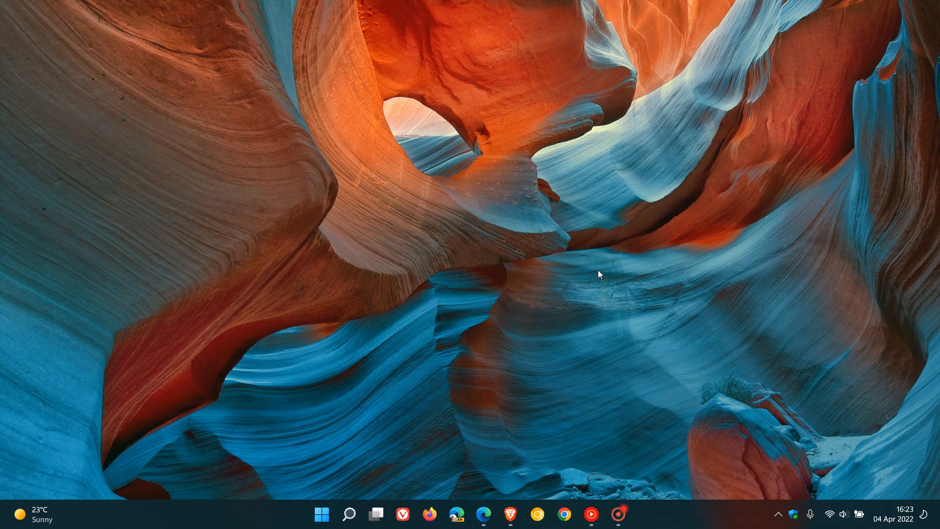